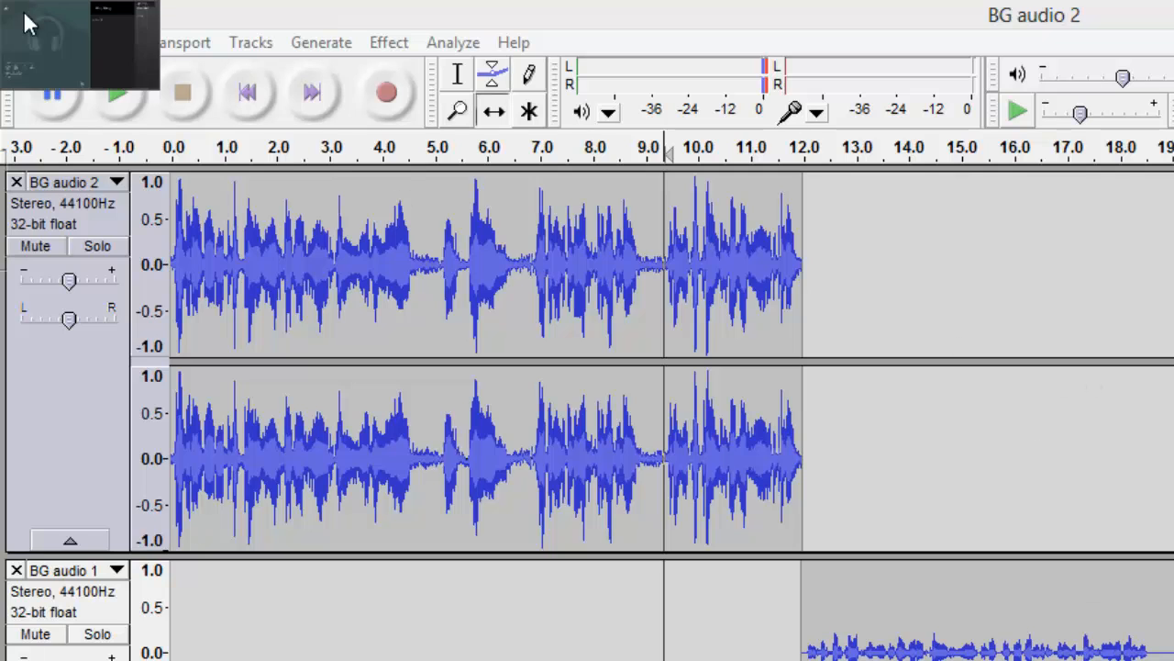
- Choose Export from Audacity's File menu to export the whole project's audio
{"action": "left_click", "coordinate": [20, 42]}
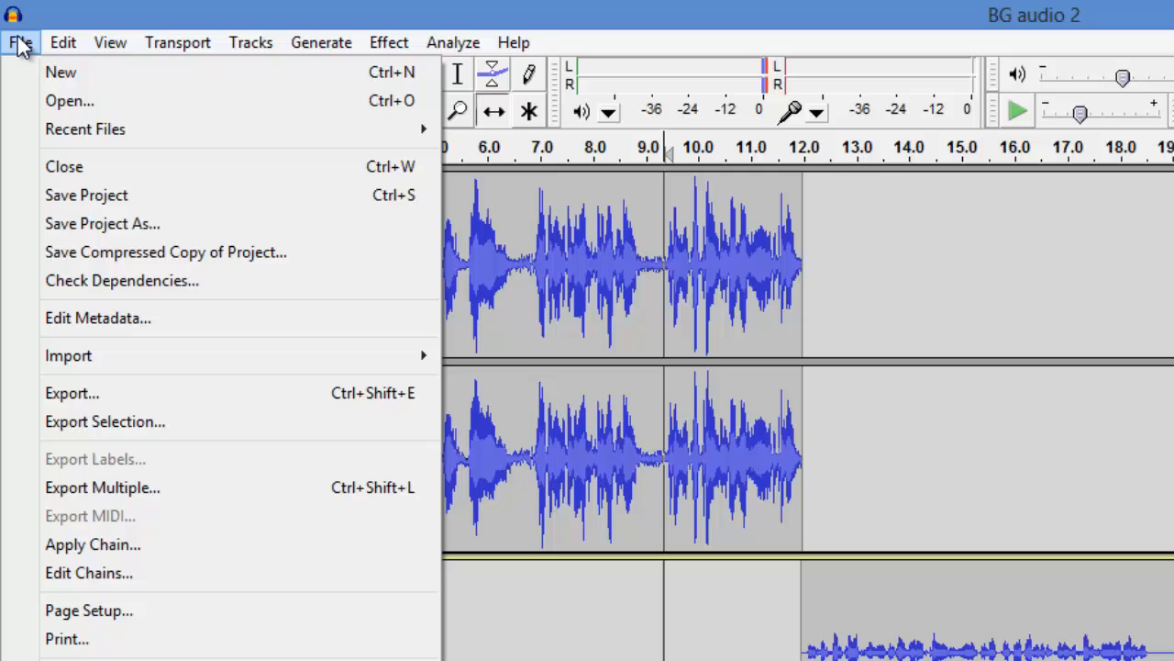
{"action": "mouse_move", "coordinate": [86, 195]}
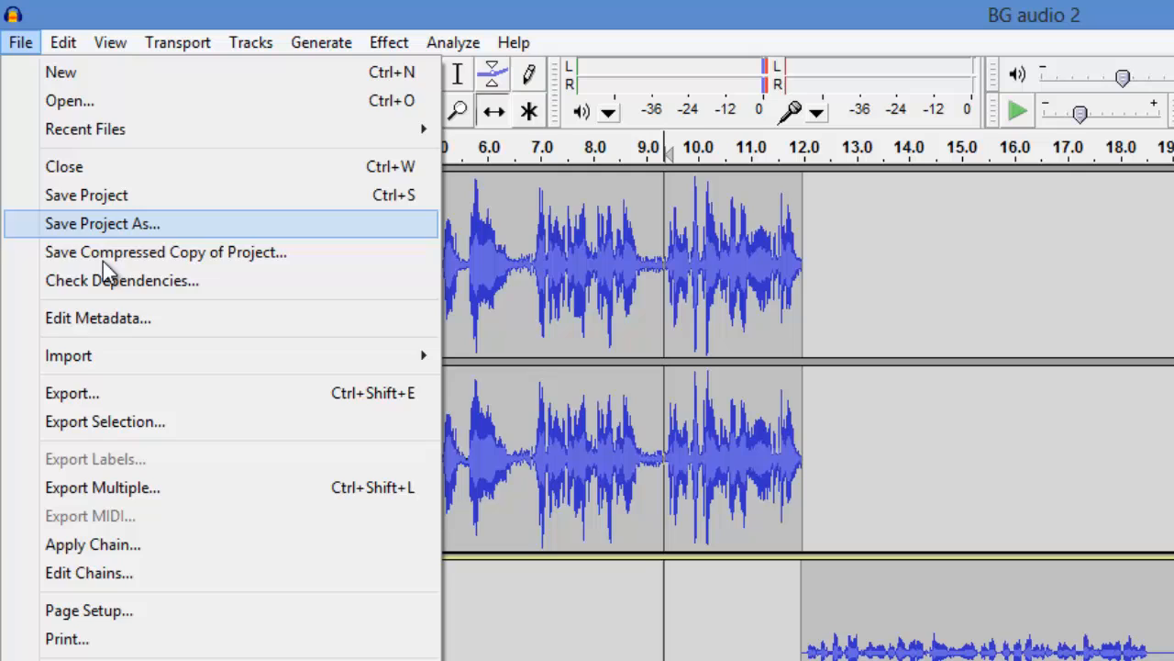
{"action": "mouse_move", "coordinate": [126, 392]}
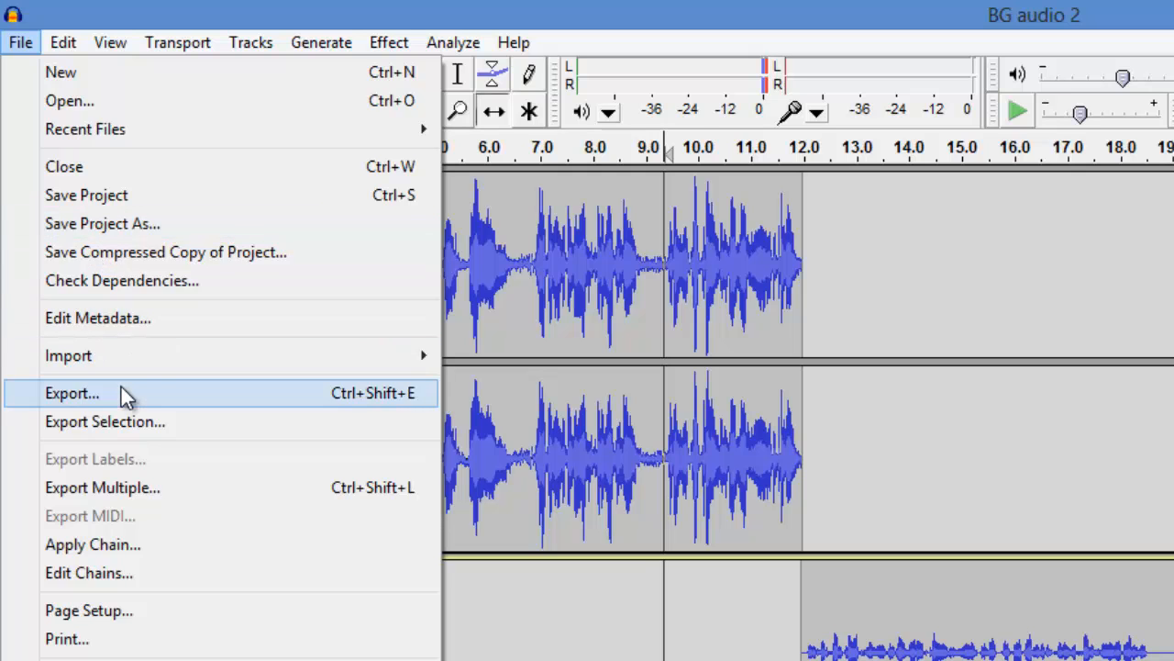
{"action": "left_click", "coordinate": [73, 393]}
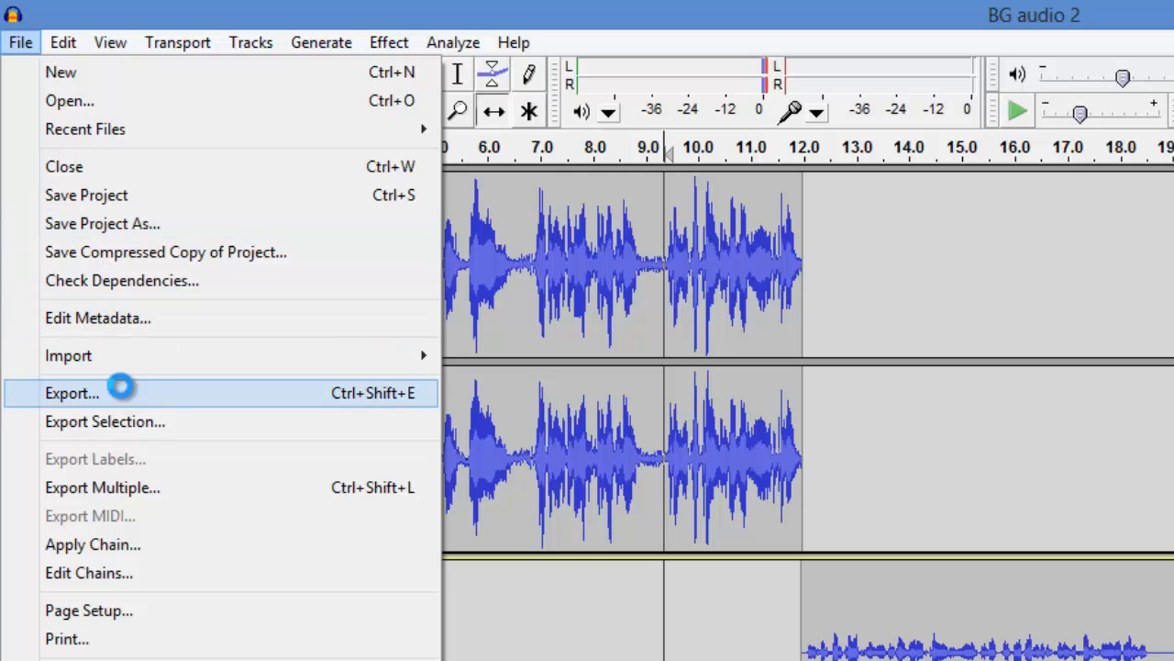
- Set the export to MP3 format on the Desktop with the file name 'final'
{"action": "left_click", "coordinate": [71, 393]}
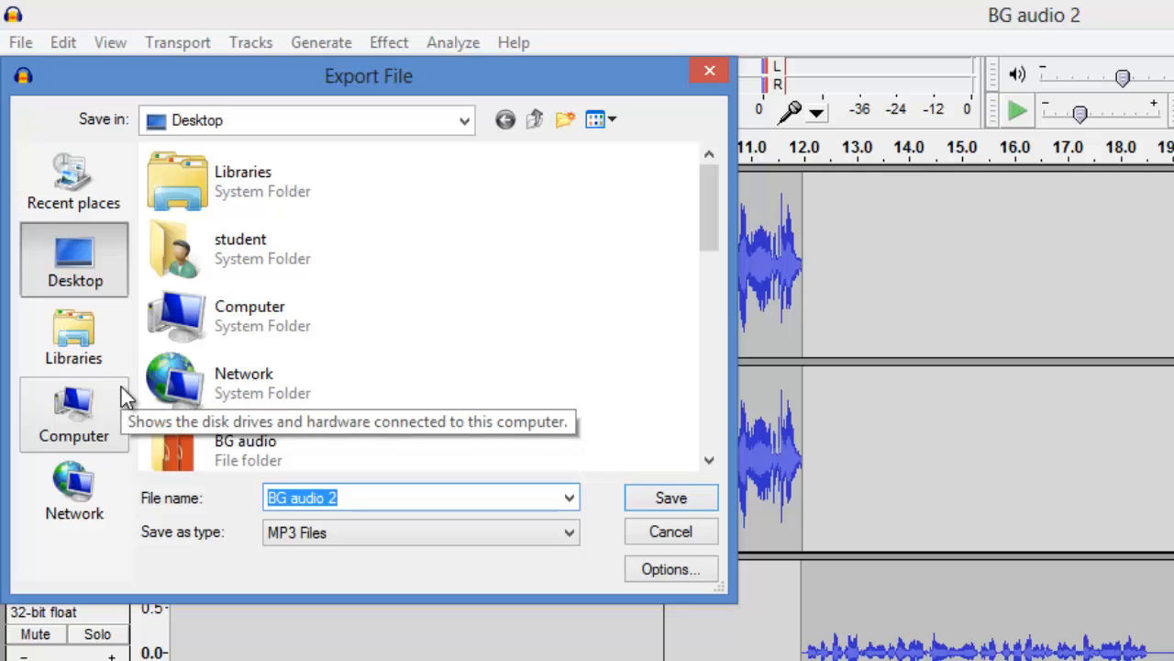
{"action": "mouse_move", "coordinate": [499, 536]}
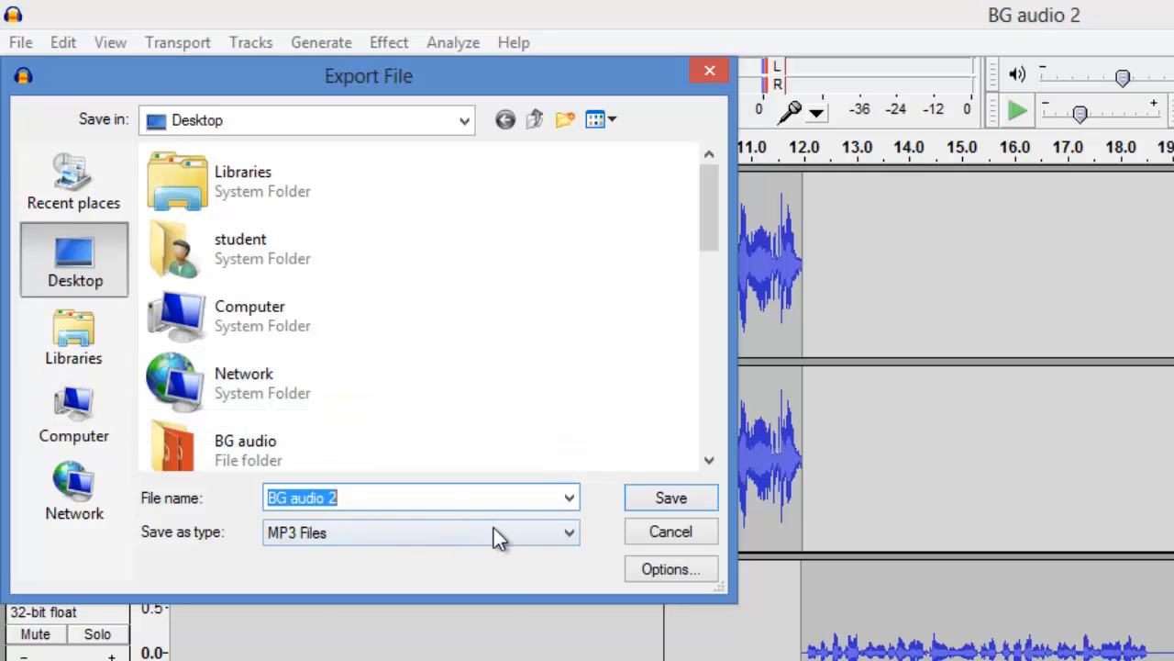
{"action": "left_click", "coordinate": [568, 532]}
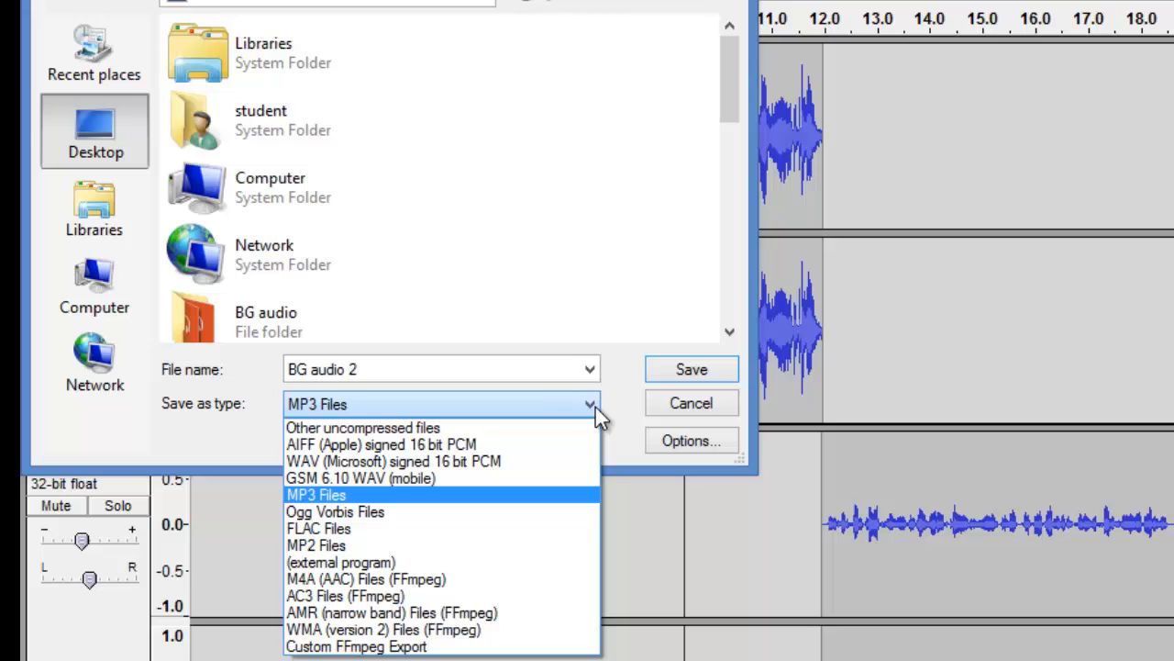
{"action": "mouse_move", "coordinate": [400, 506]}
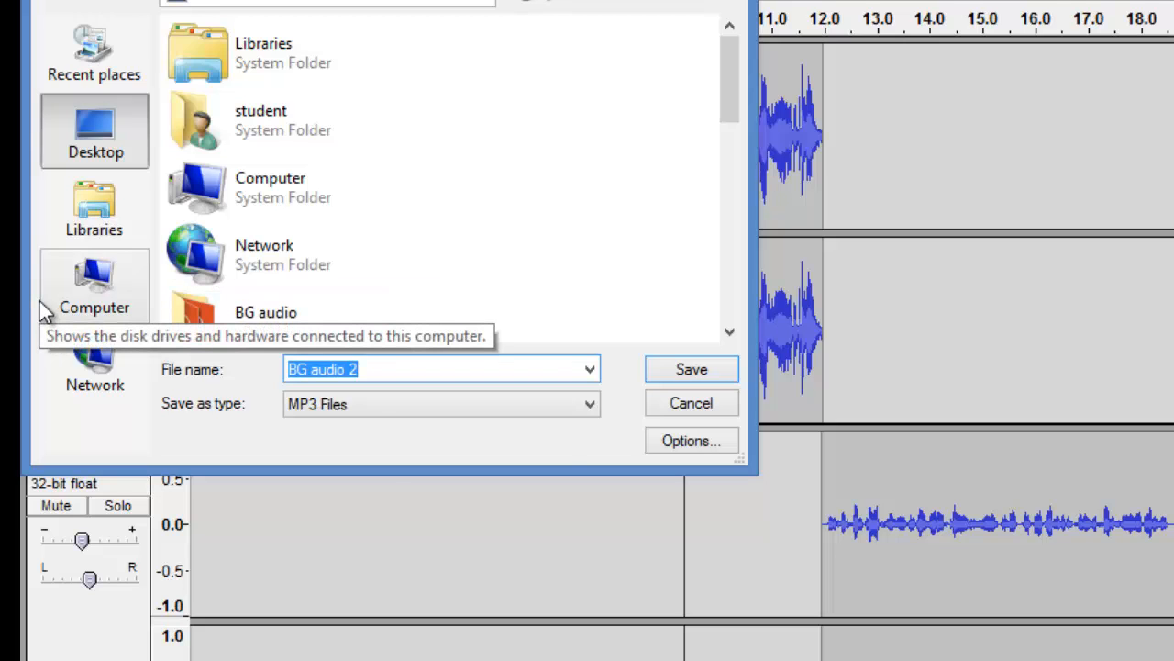
{"action": "type", "text": "final"}
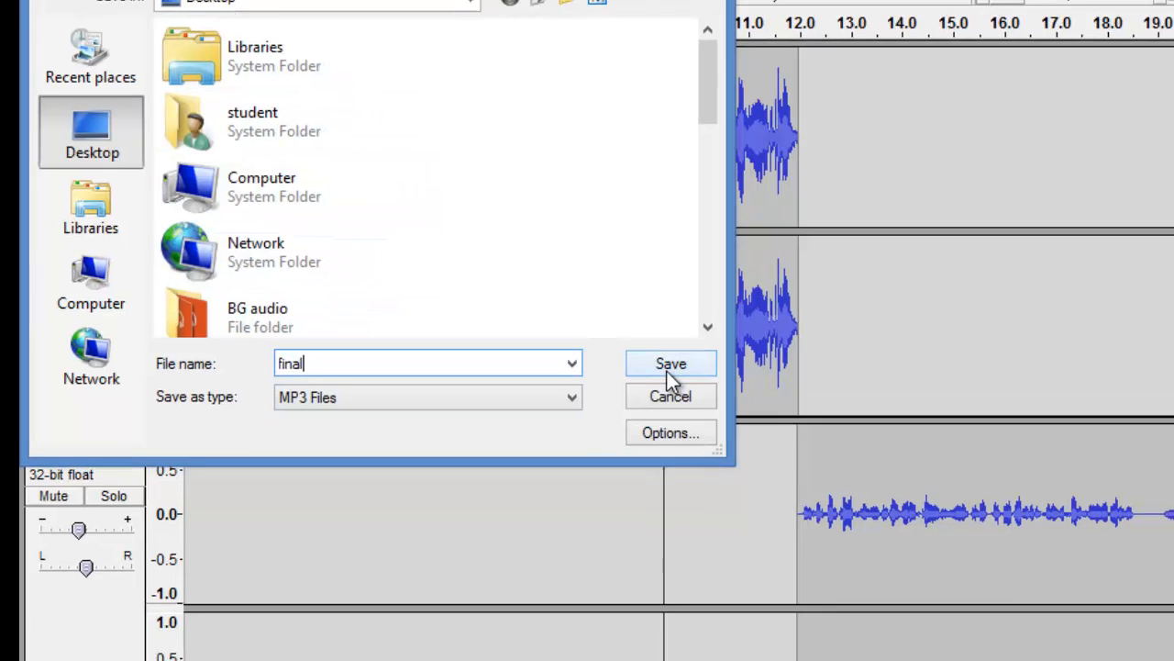
- Save the export, accept the stereo mixdown warning and confirm empty metadata
{"action": "left_click", "coordinate": [672, 364]}
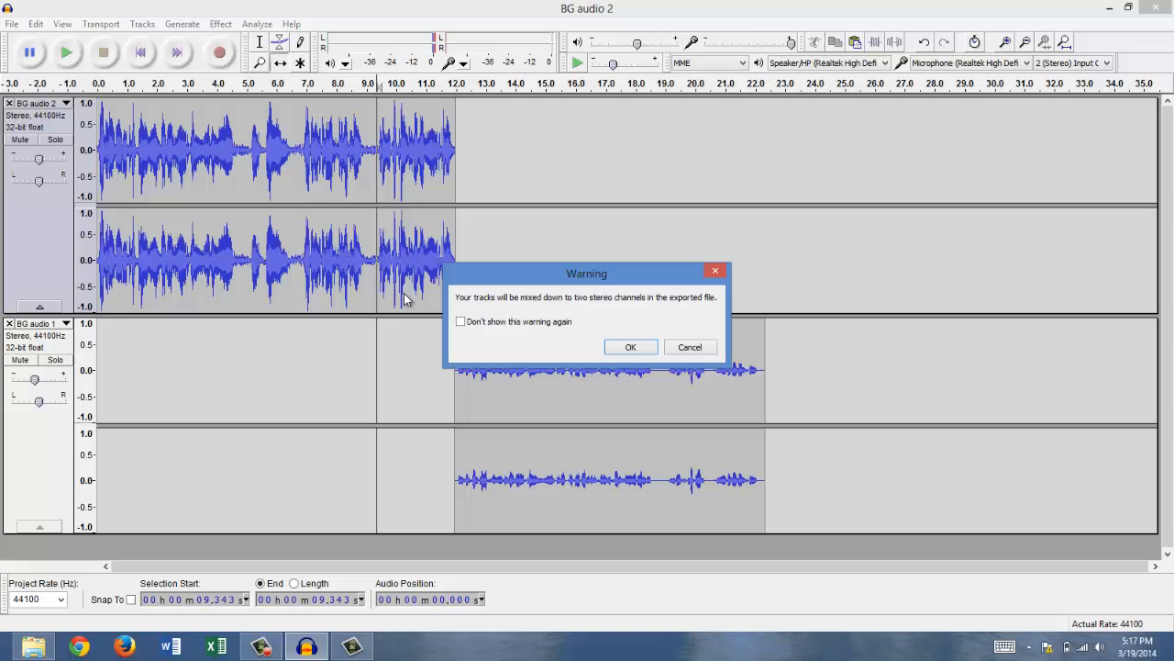
{"action": "mouse_move", "coordinate": [578, 308]}
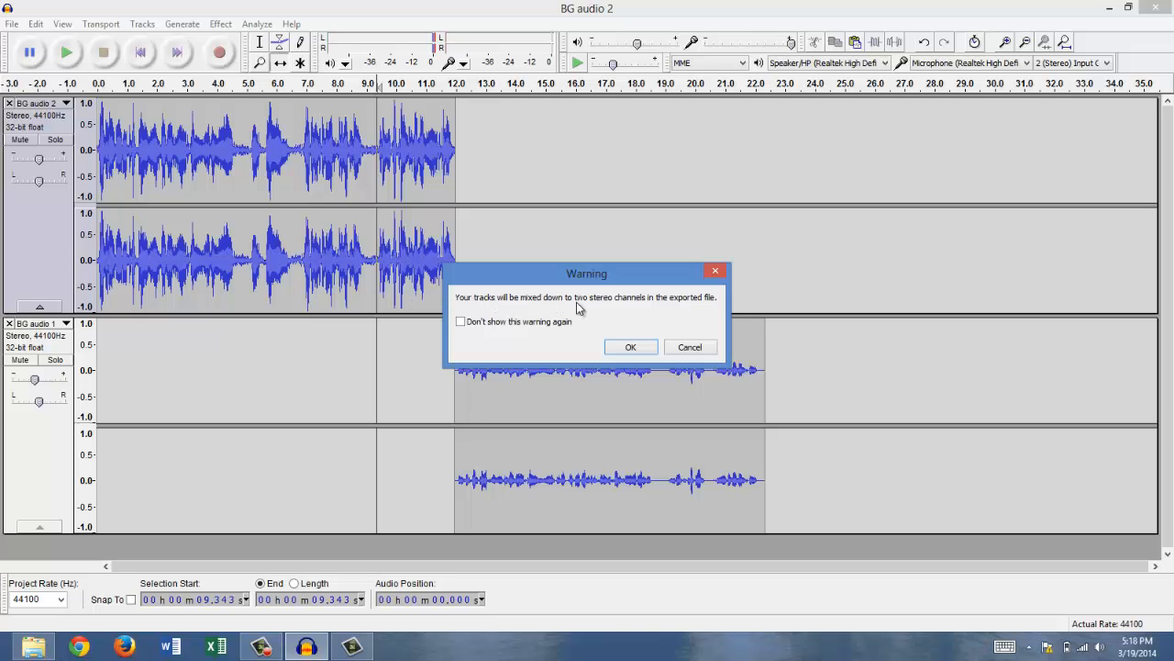
{"action": "mouse_move", "coordinate": [584, 340]}
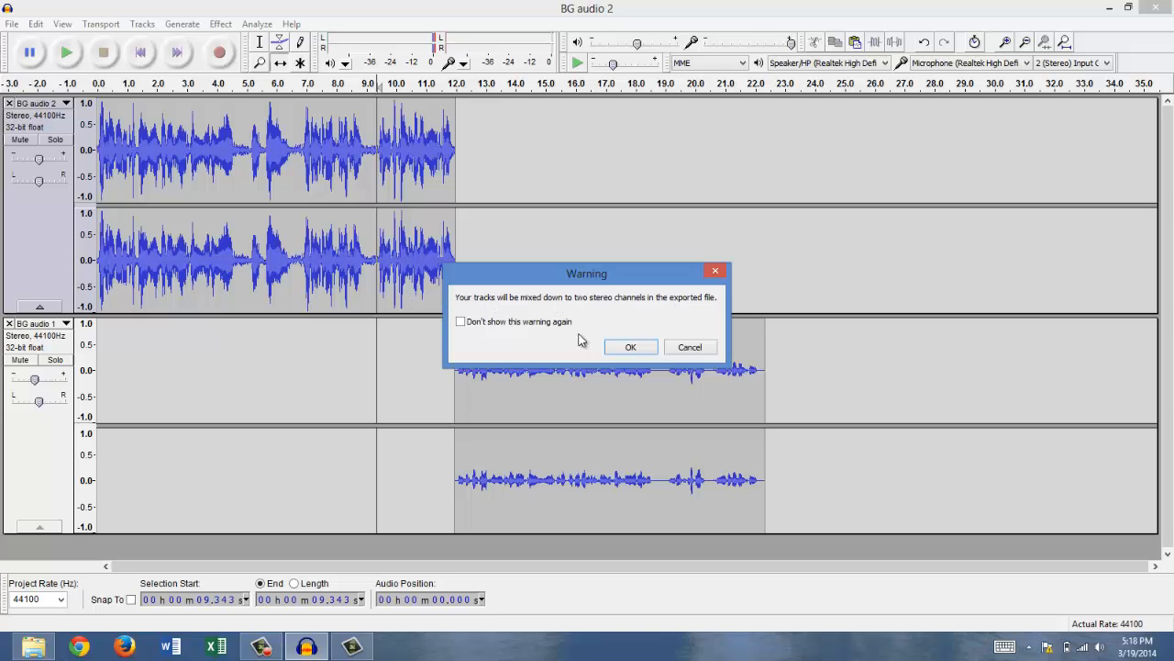
{"action": "left_click", "coordinate": [631, 347]}
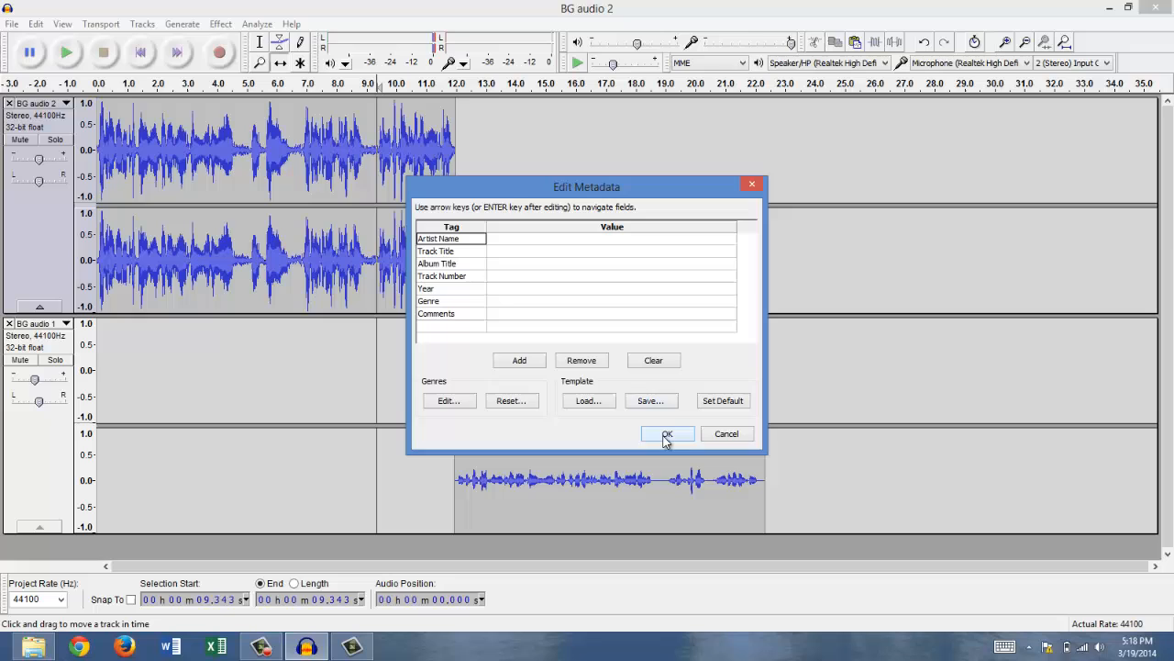
{"action": "left_click", "coordinate": [668, 433]}
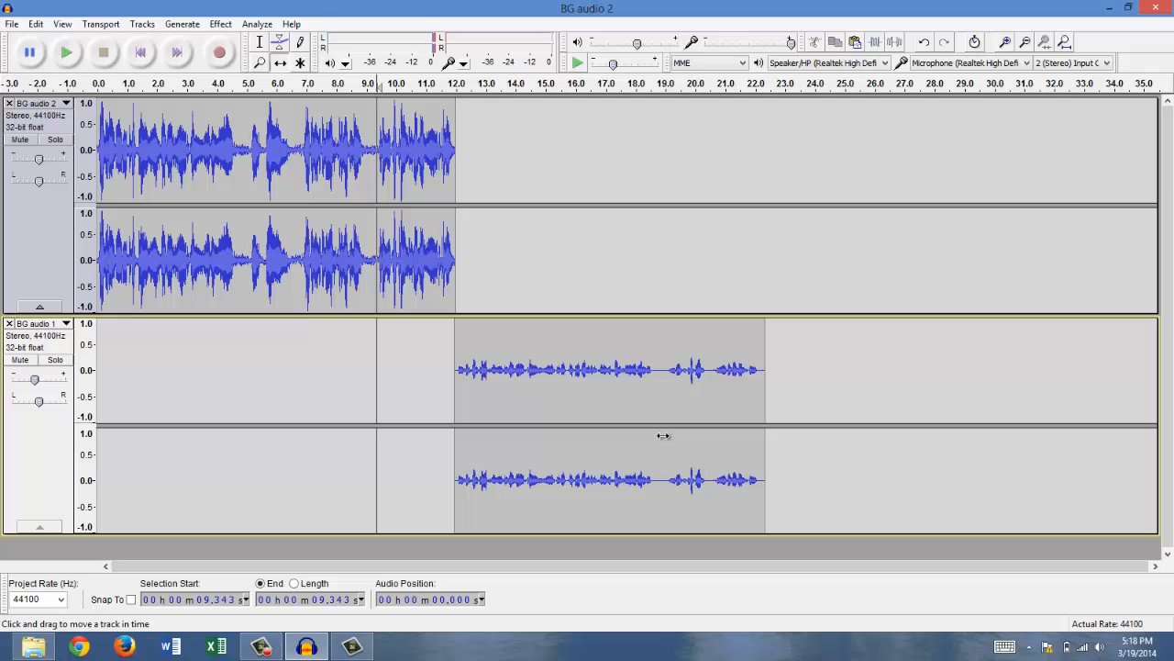
{"action": "mouse_move", "coordinate": [665, 429]}
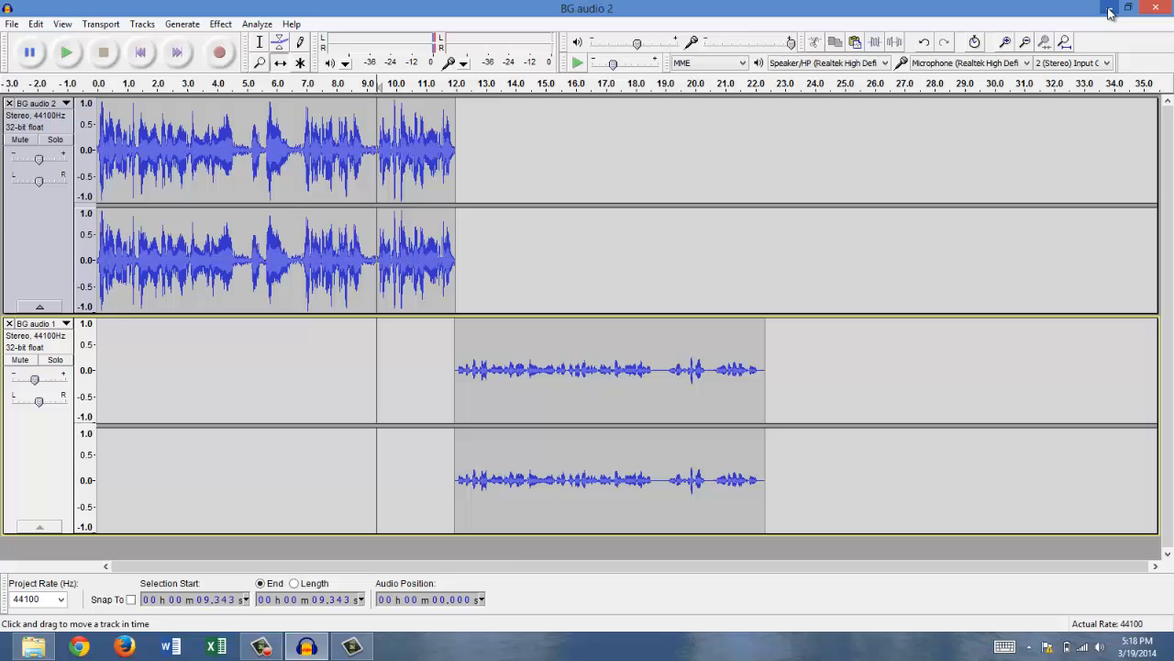
- Minimize Audacity and select the new final.mp3 icon on the desktop
{"action": "left_click", "coordinate": [1110, 7]}
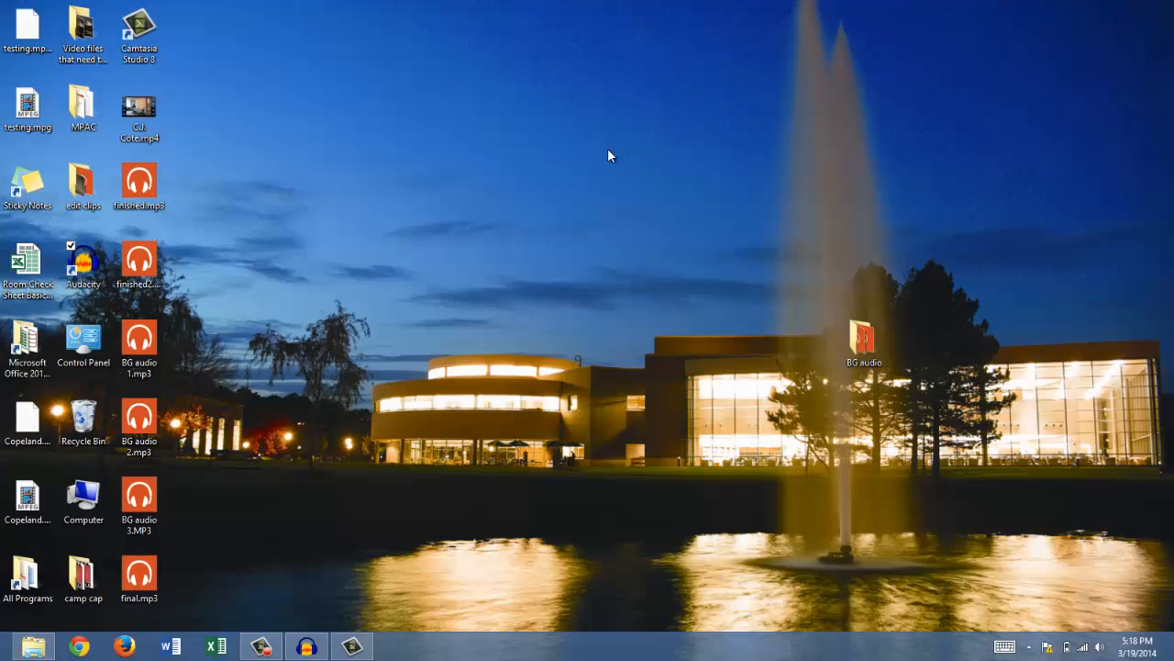
{"action": "left_click", "coordinate": [139, 573]}
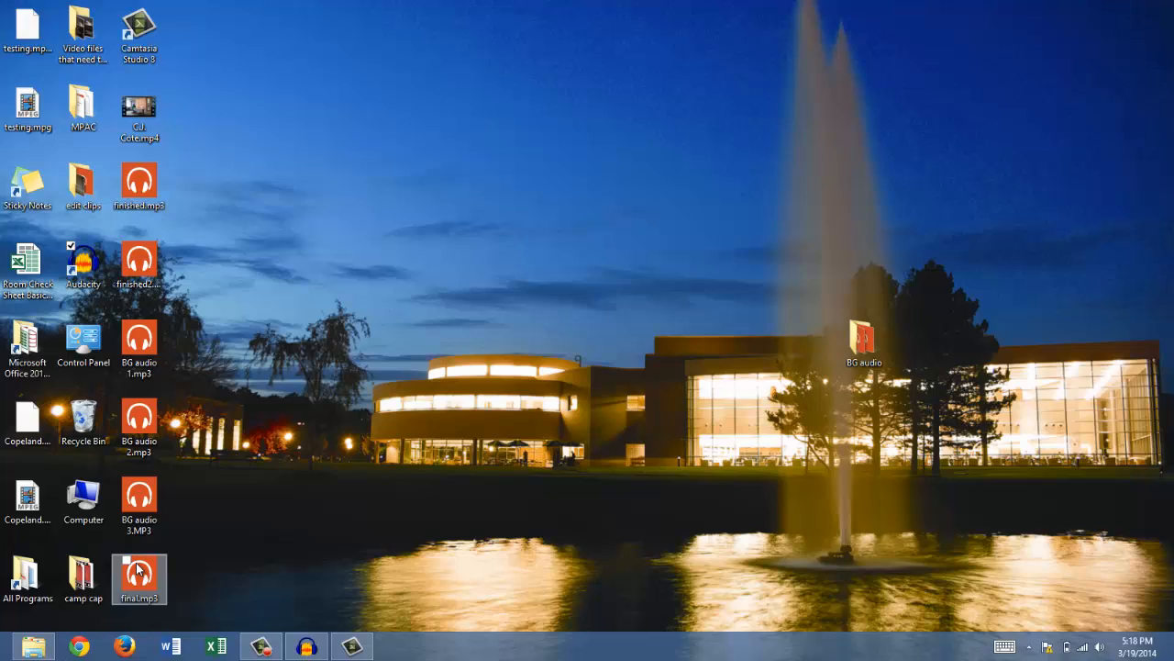
- Play final.mp3 in Xbox Music, showing as 'finished2' with a 1:47 runtime
{"action": "double_click", "coordinate": [139, 256]}
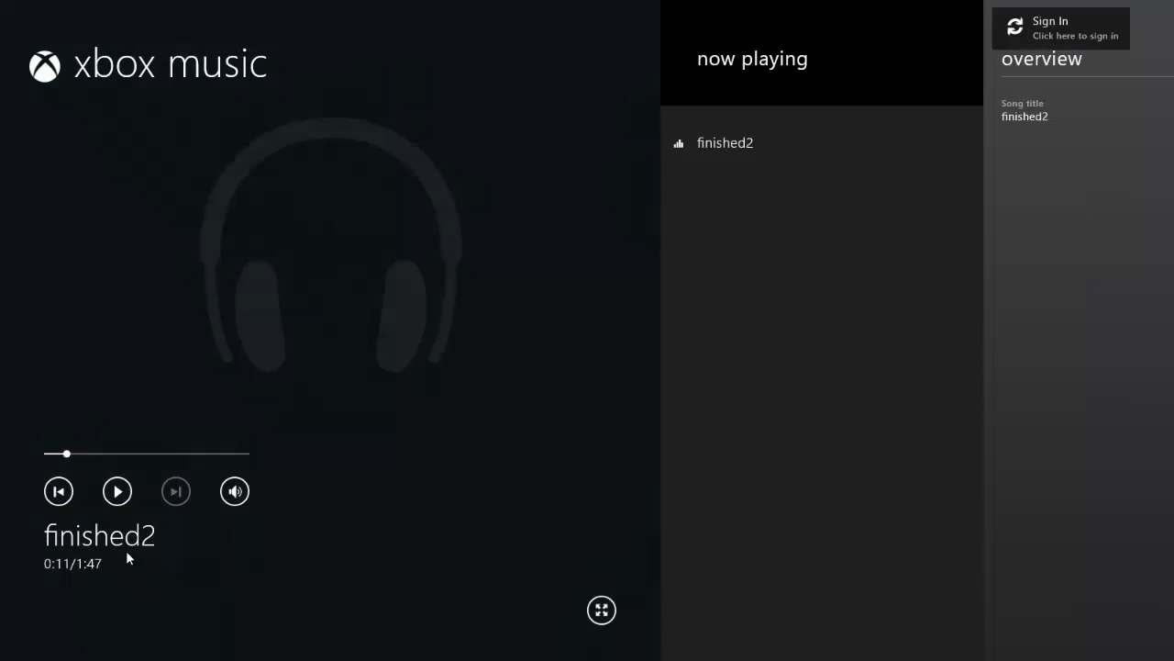
{"action": "left_click", "coordinate": [118, 492]}
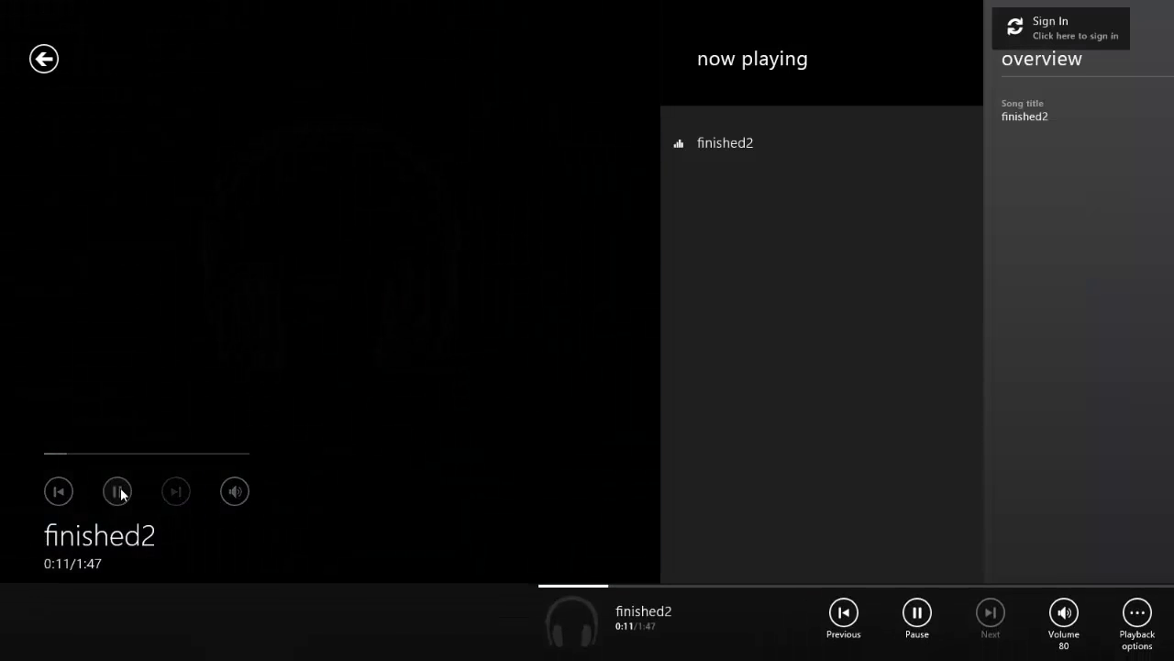